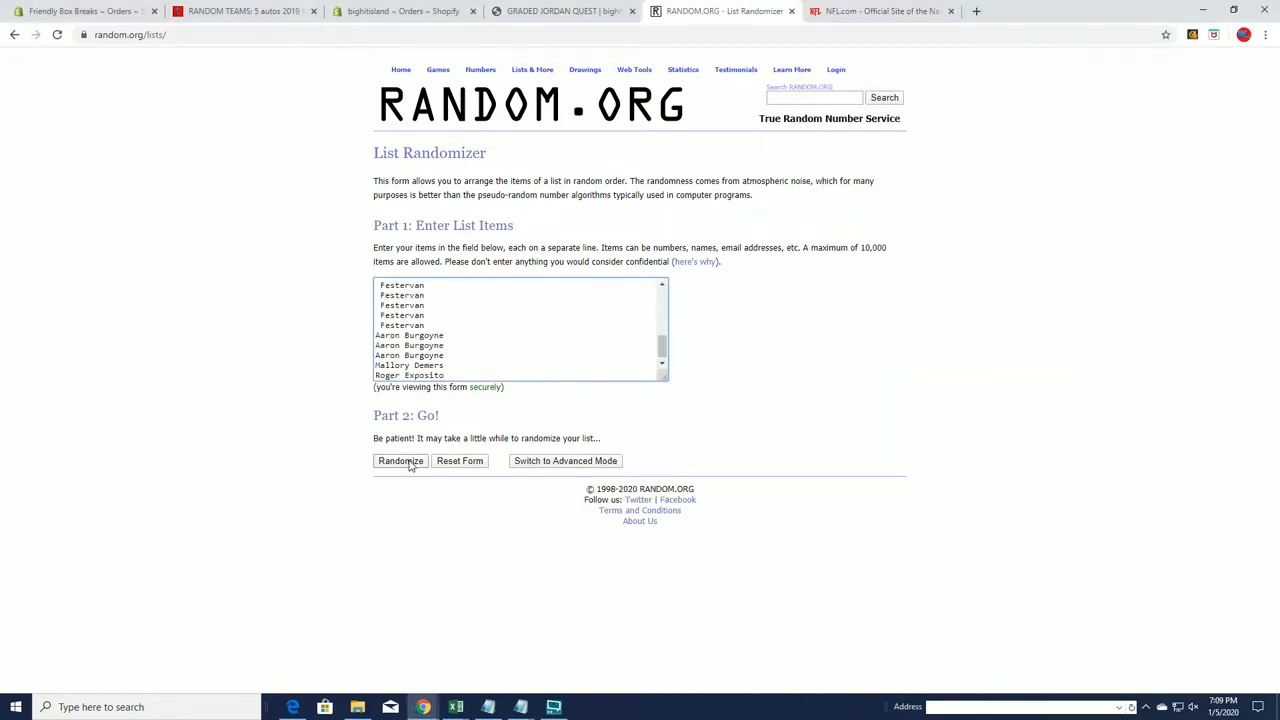
Shuffle the 32 owner names repeatedly and copy the final randomized order
left_click(400, 460)
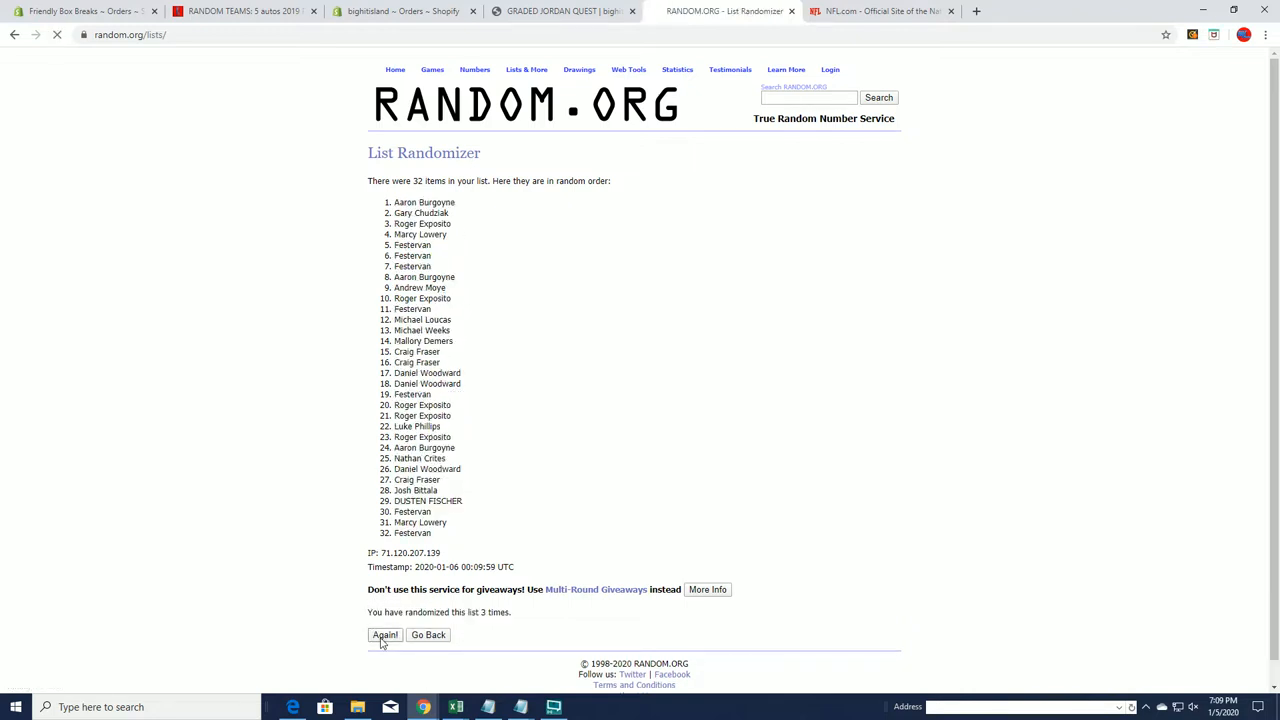
left_click(384, 634)
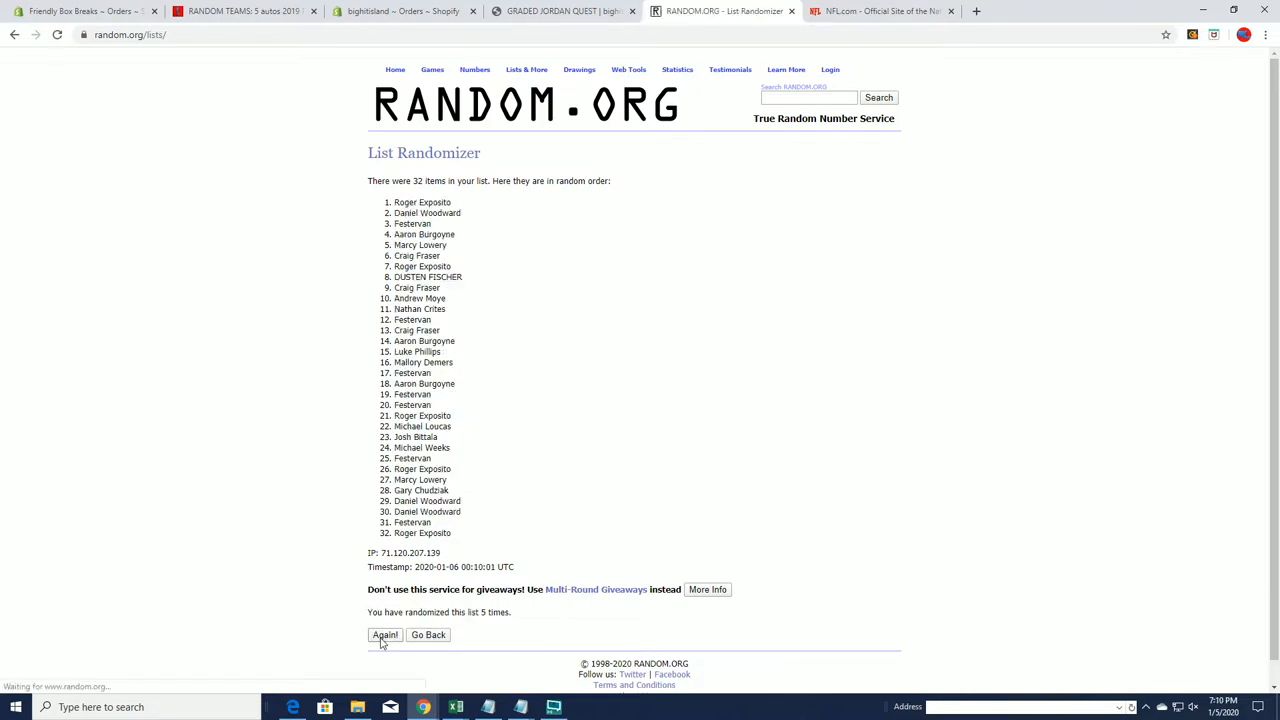
left_click(384, 634)
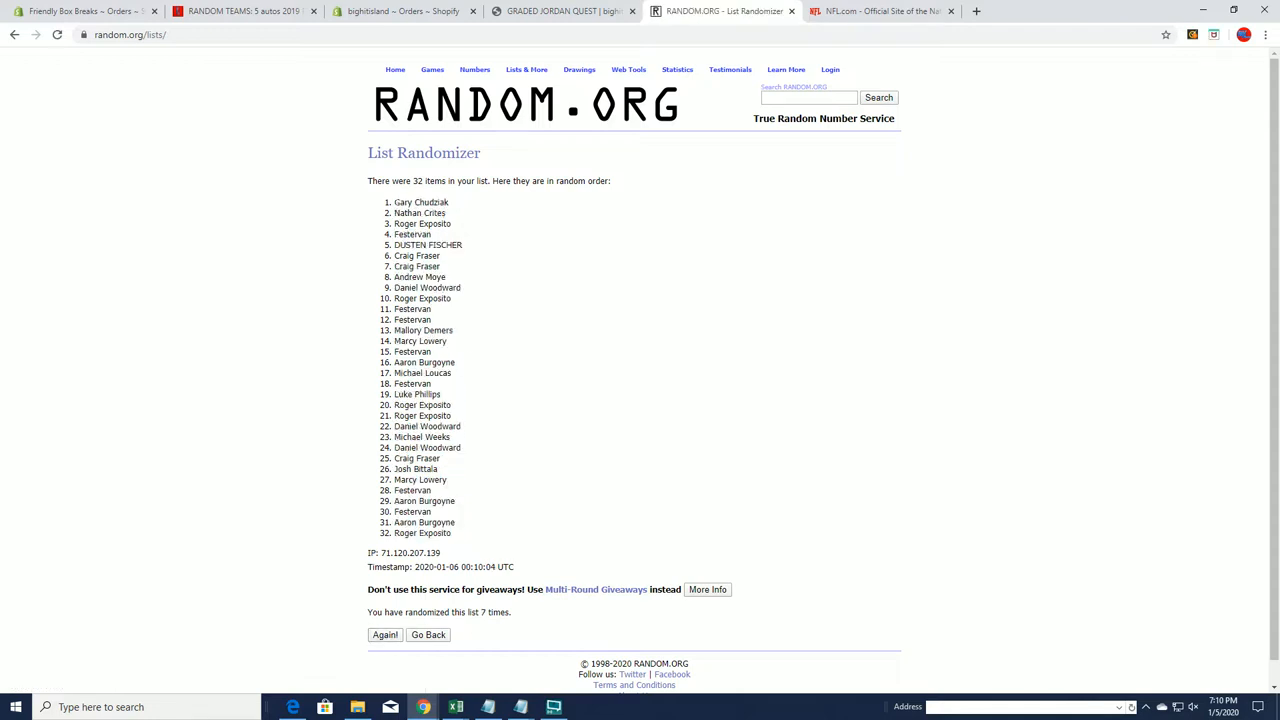
right_click(420, 404)
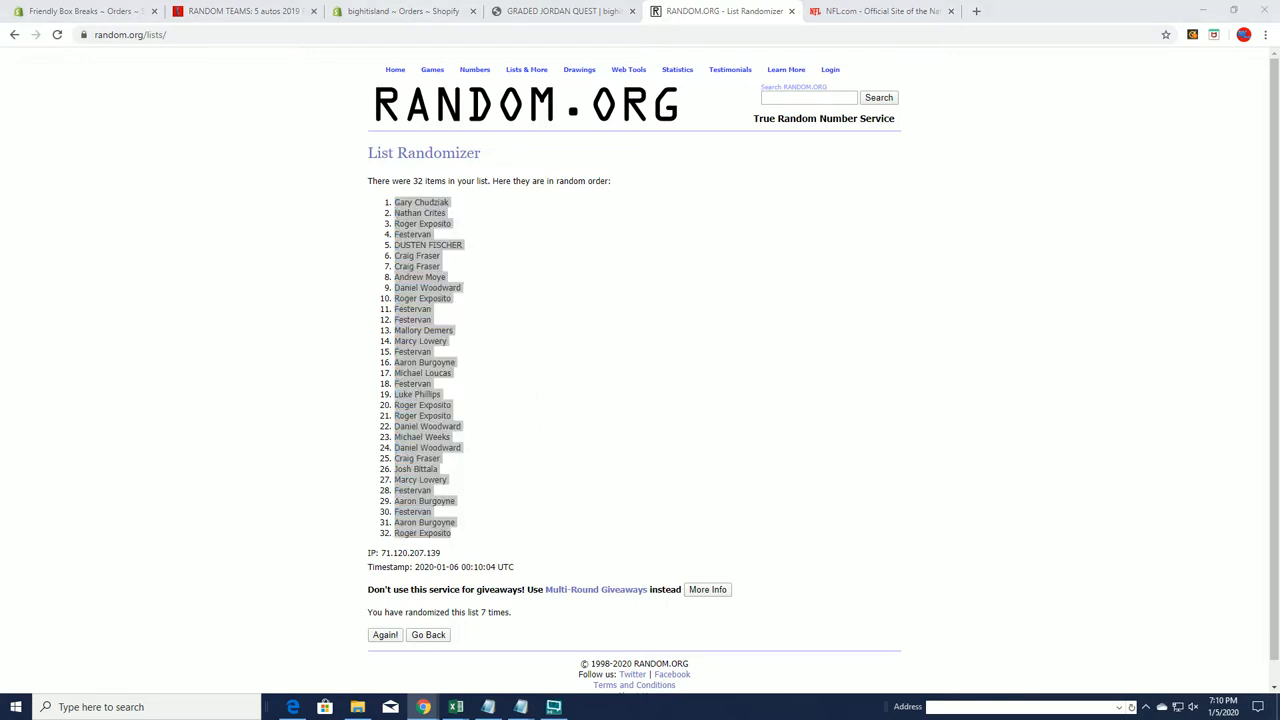
Paste the randomized owner names into column A starting at A2 under OWNER NAMES
left_click(456, 708)
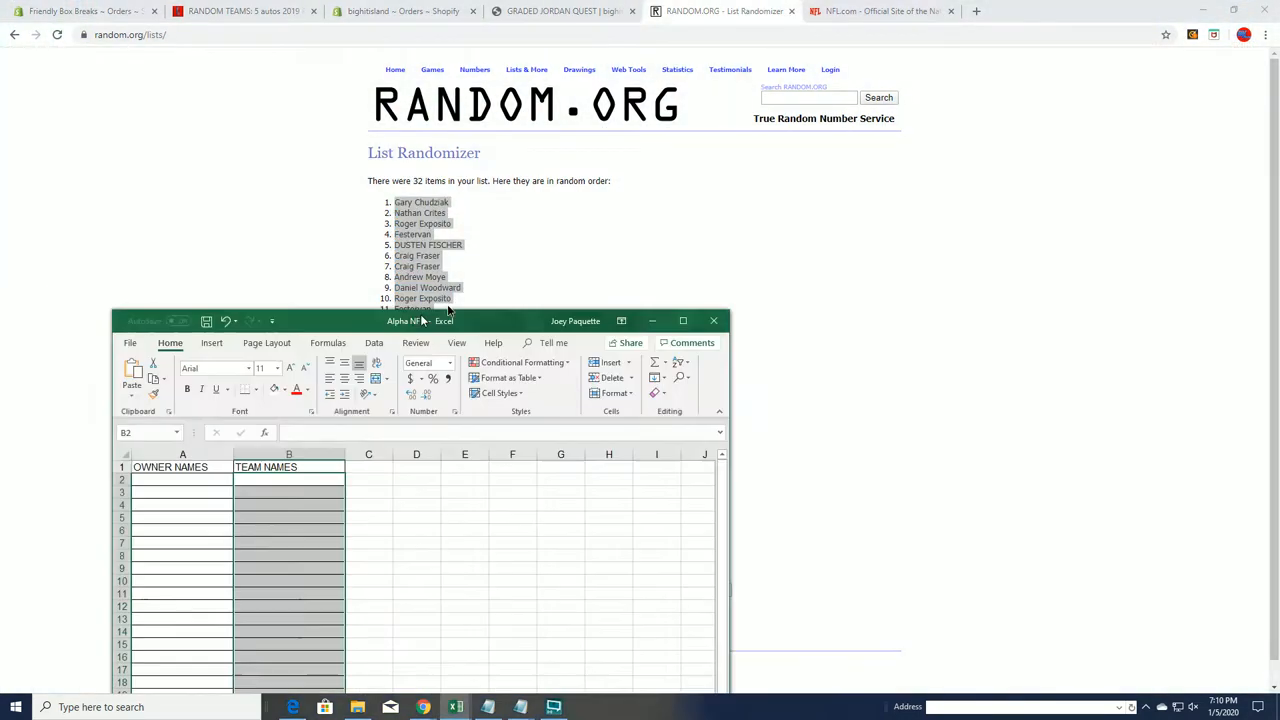
left_click(684, 320)
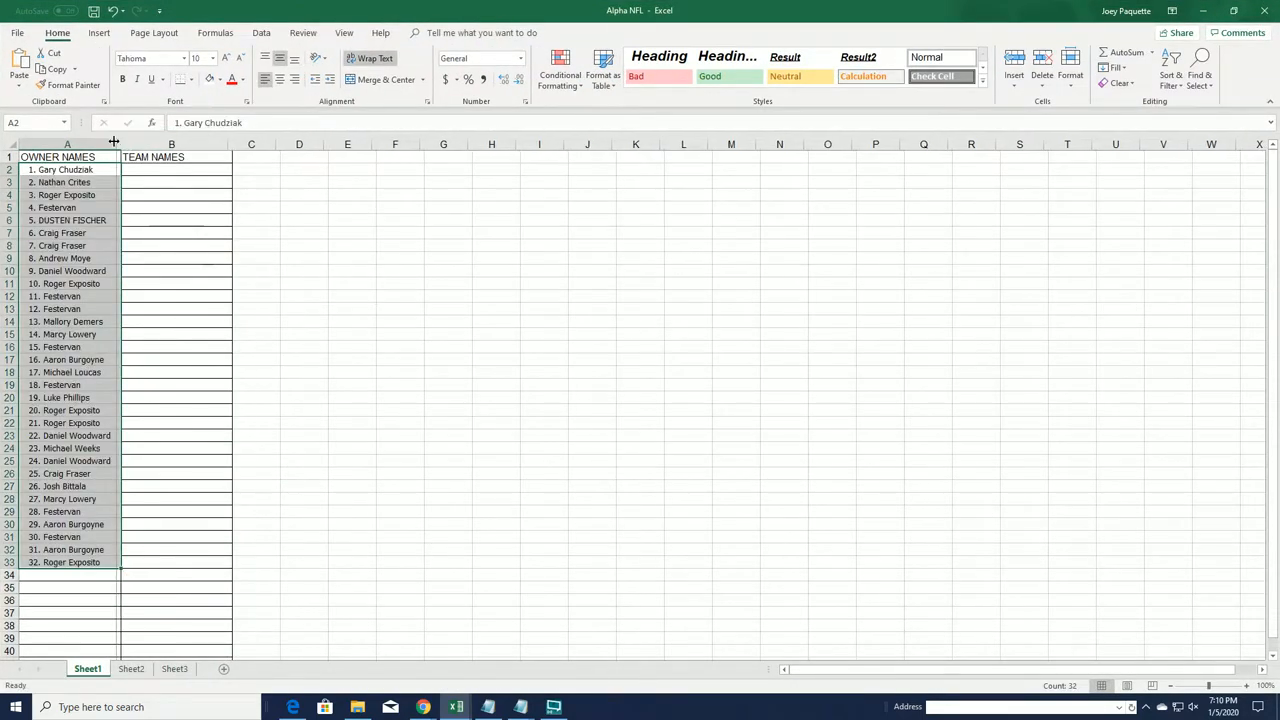
left_click(172, 156)
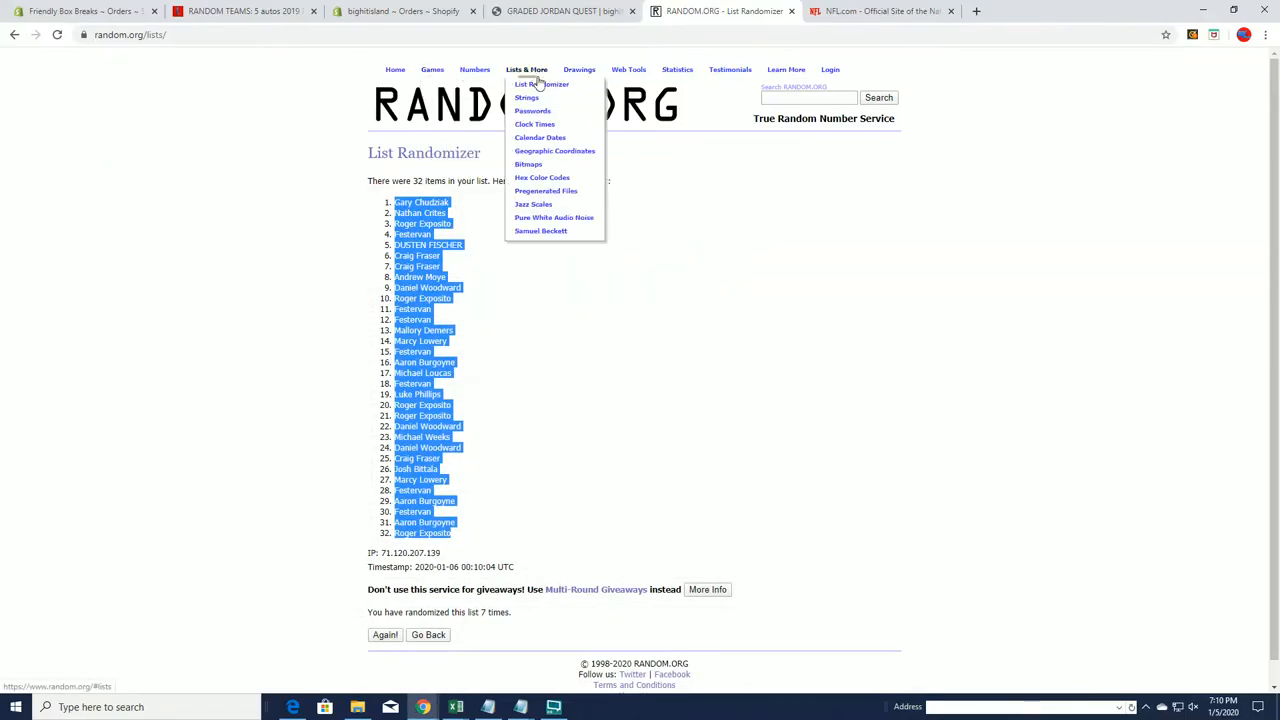
Start a fresh List Randomizer form filled with the 32 NFL team names
left_click(540, 84)
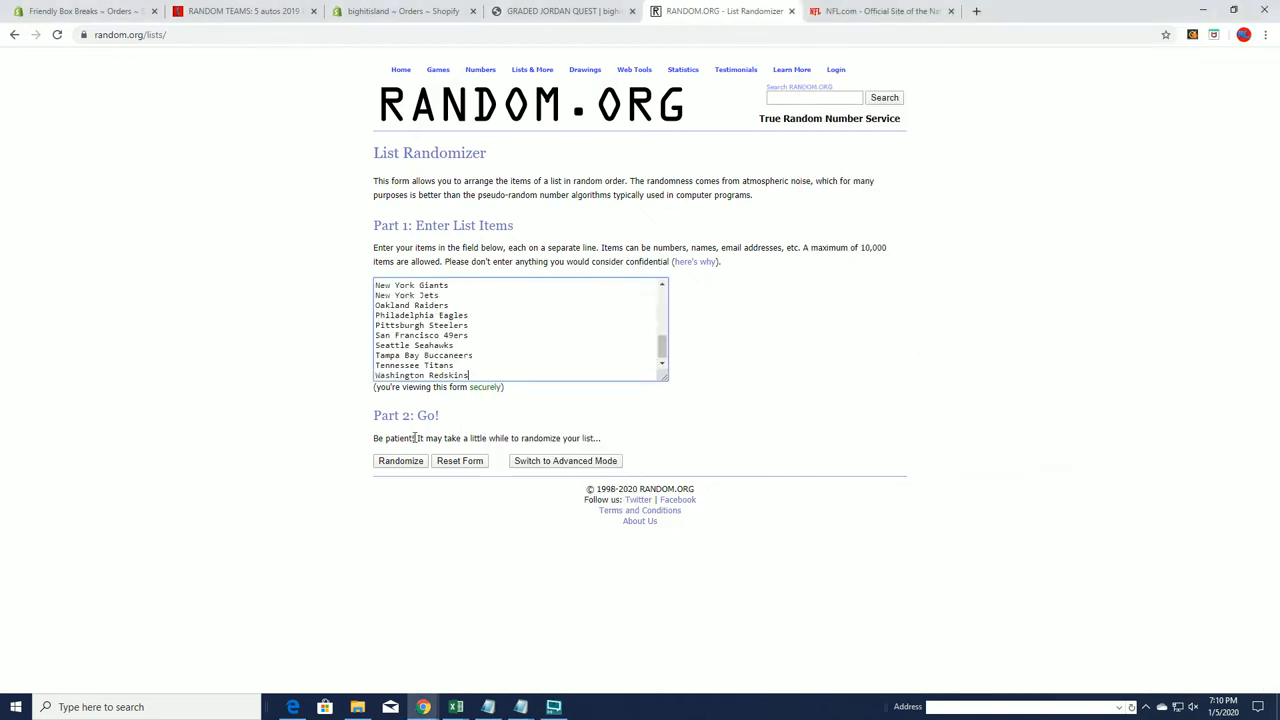
Shuffle the 32 team names repeatedly and bring the result into Excel's TEAM NAMES column
left_click(400, 460)
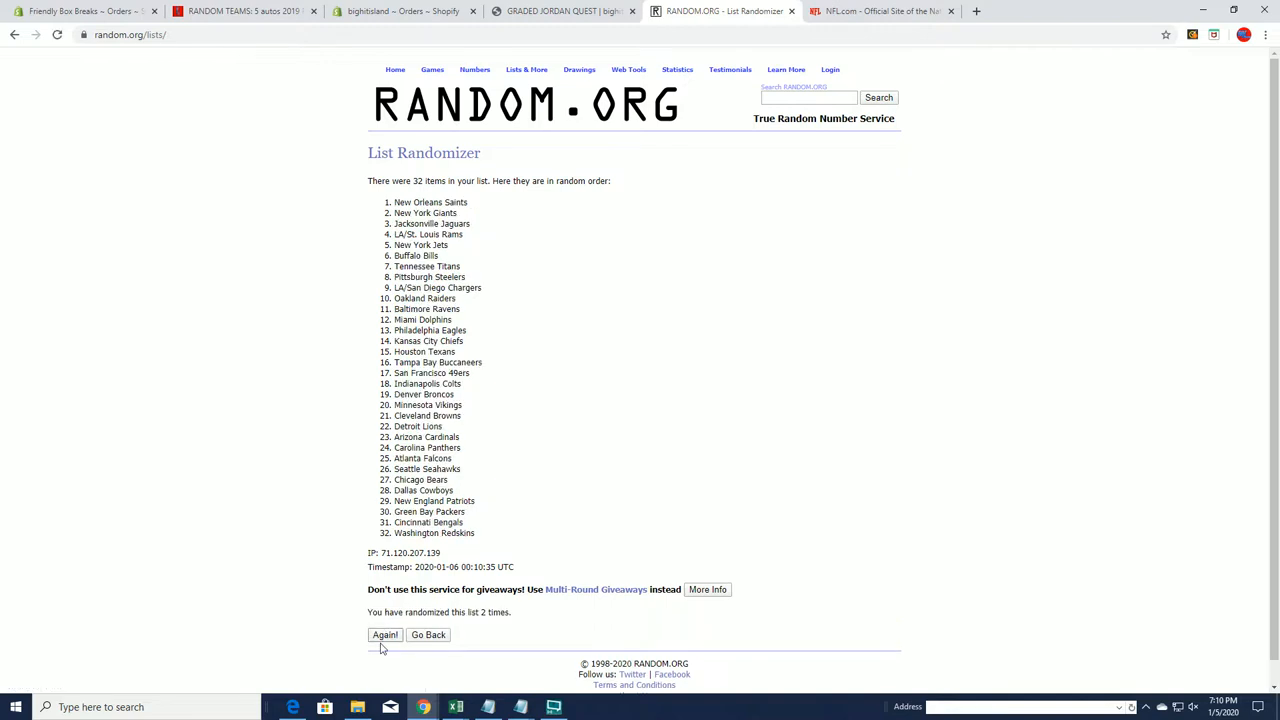
left_click(384, 634)
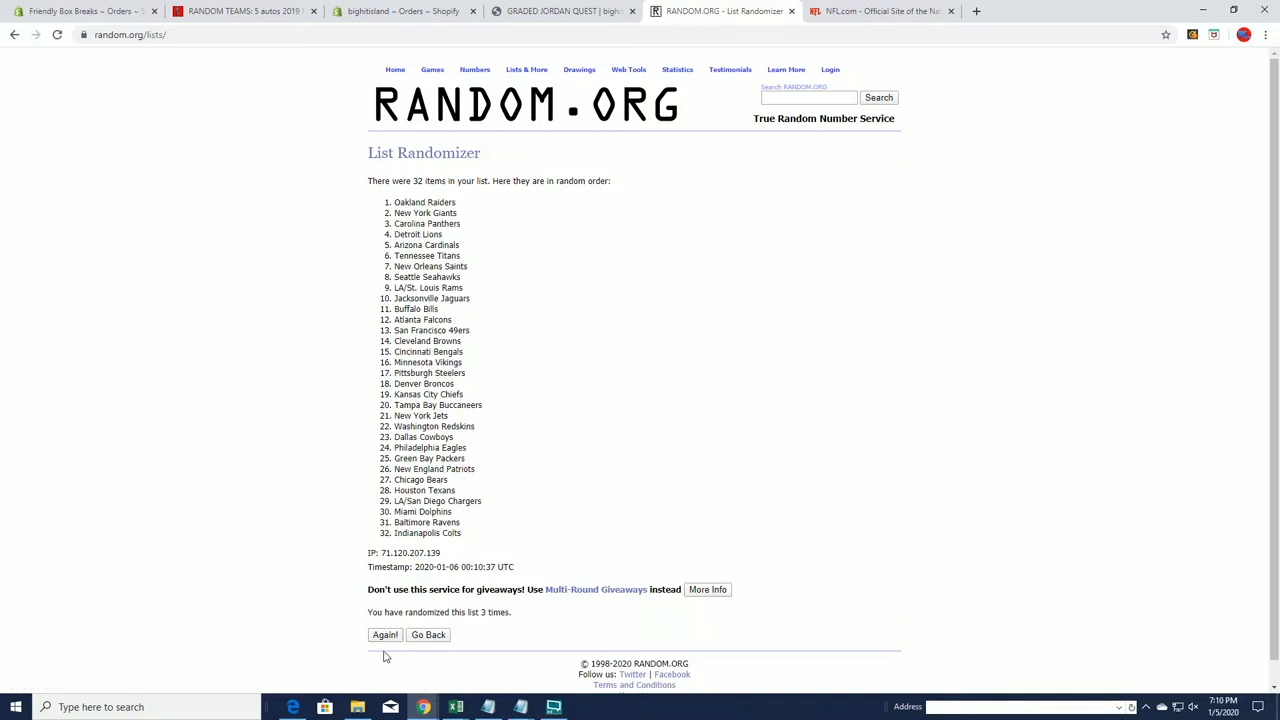
left_click(384, 634)
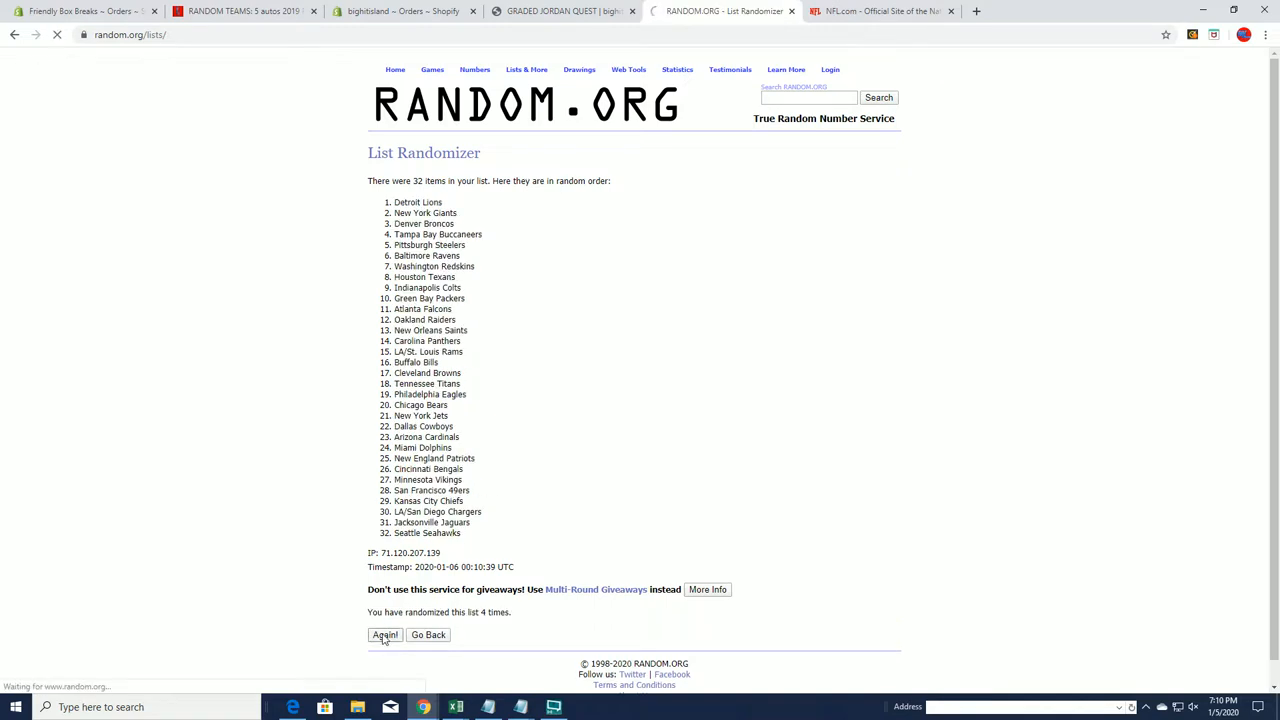
left_click(384, 634)
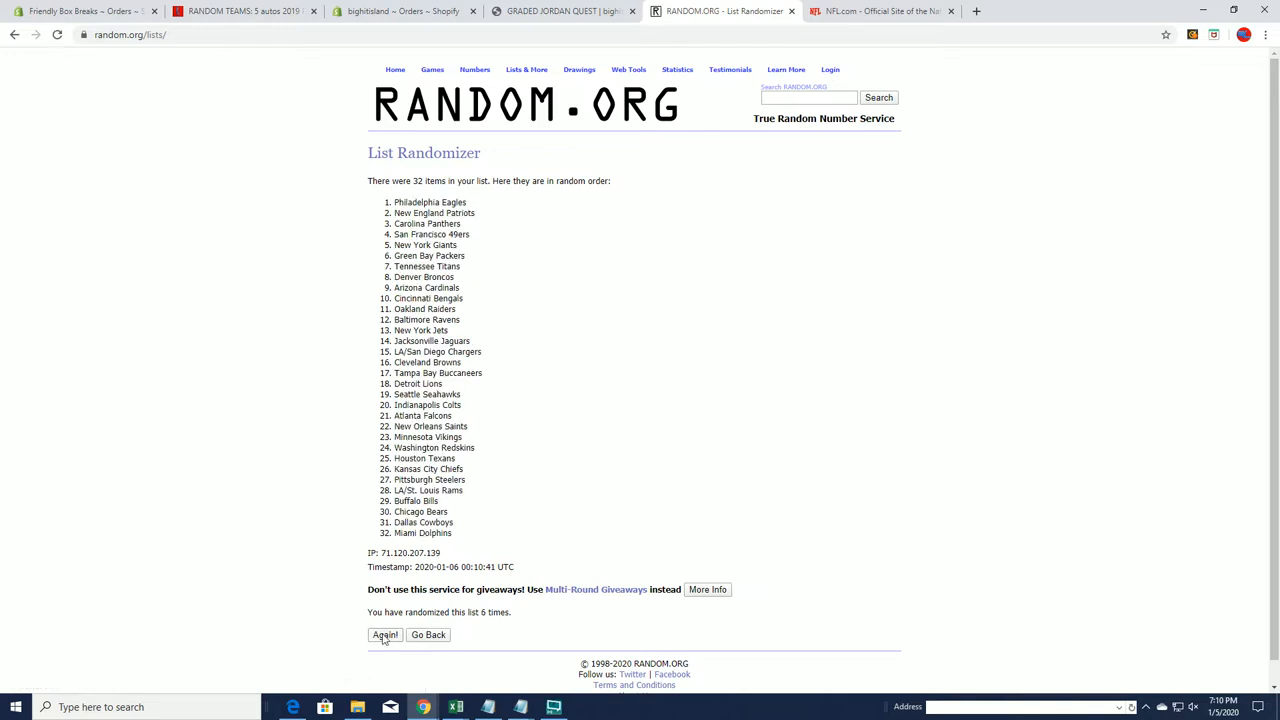
left_click(384, 634)
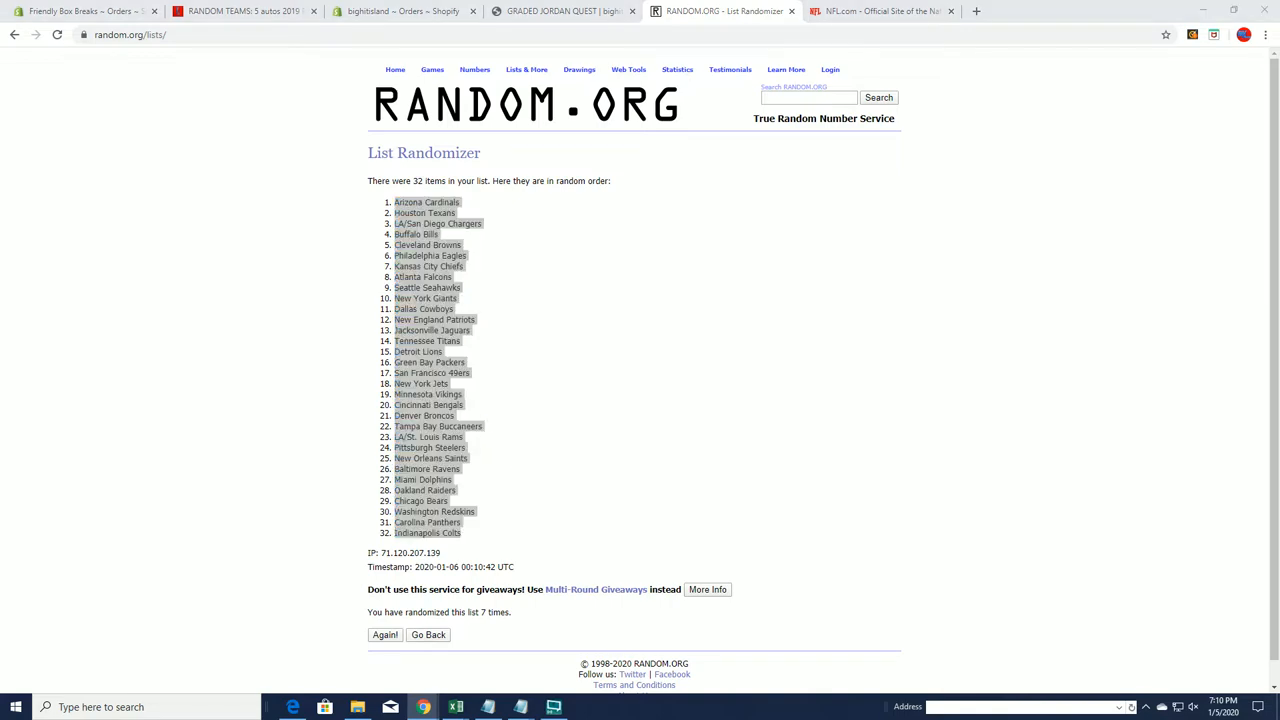
left_click(456, 708)
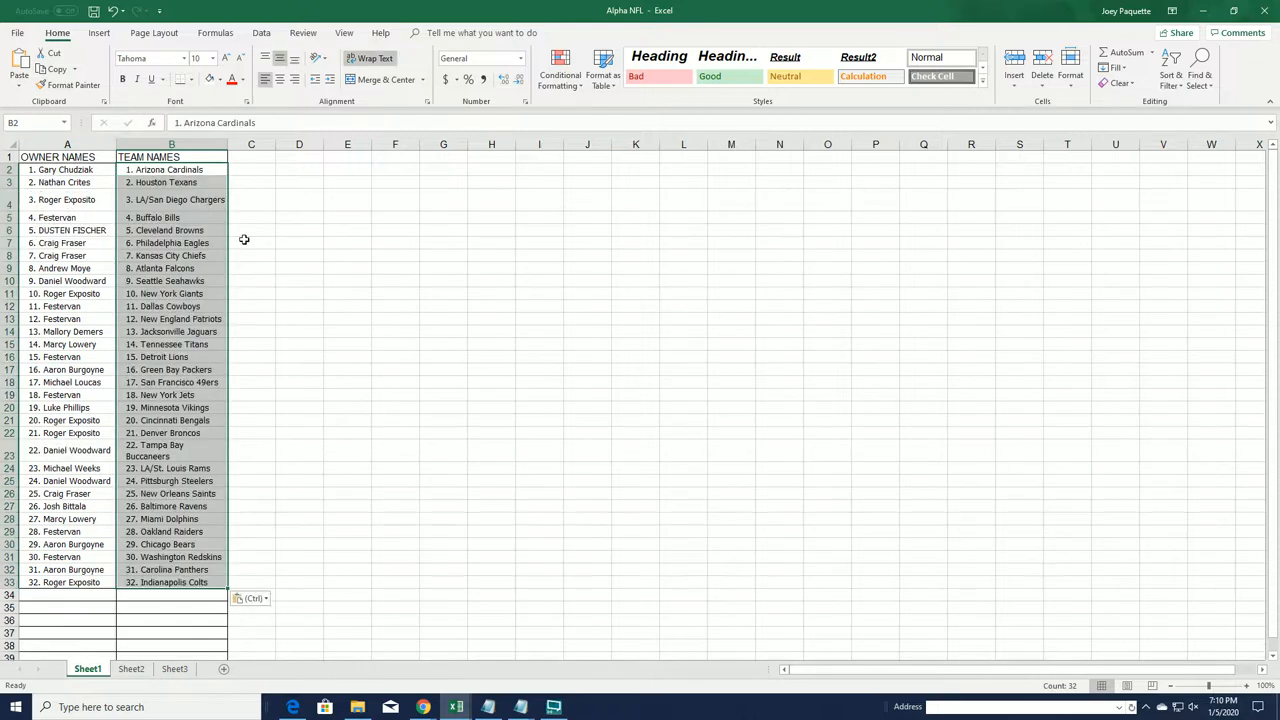
Paste the teams with destination formatting and select A1:B33 for bordering
left_click(326, 200)
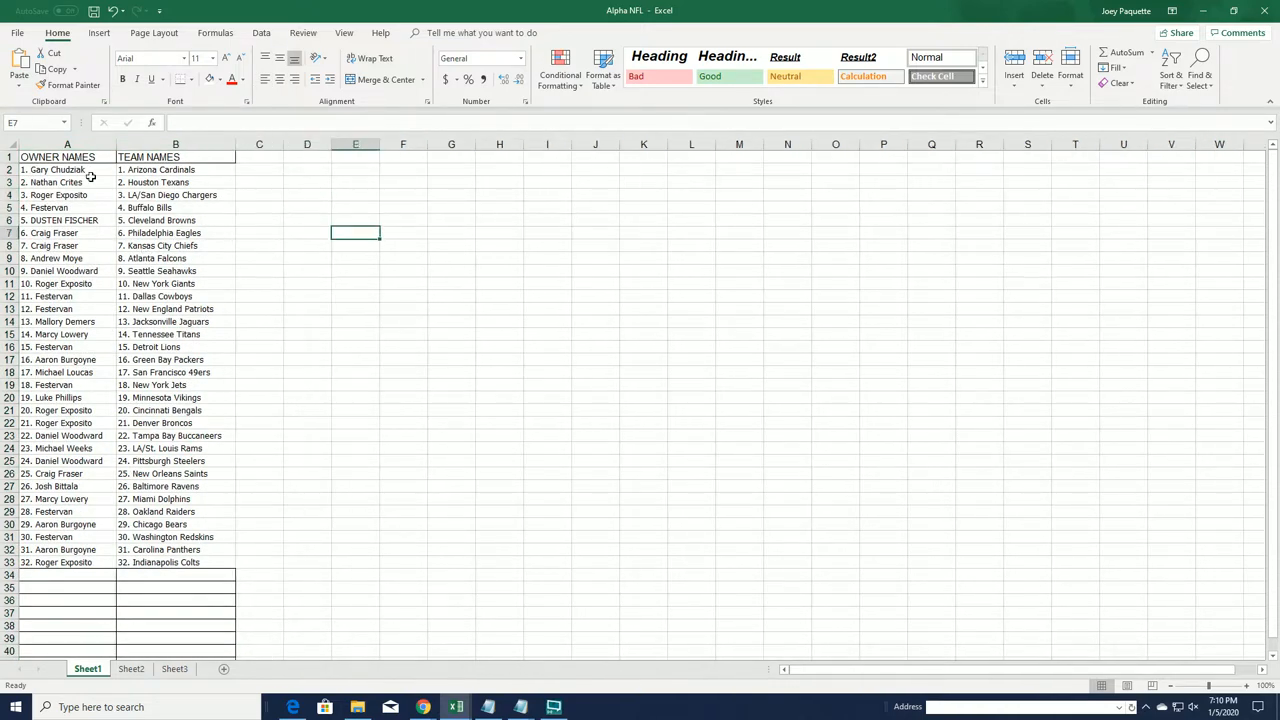
left_click(194, 80)
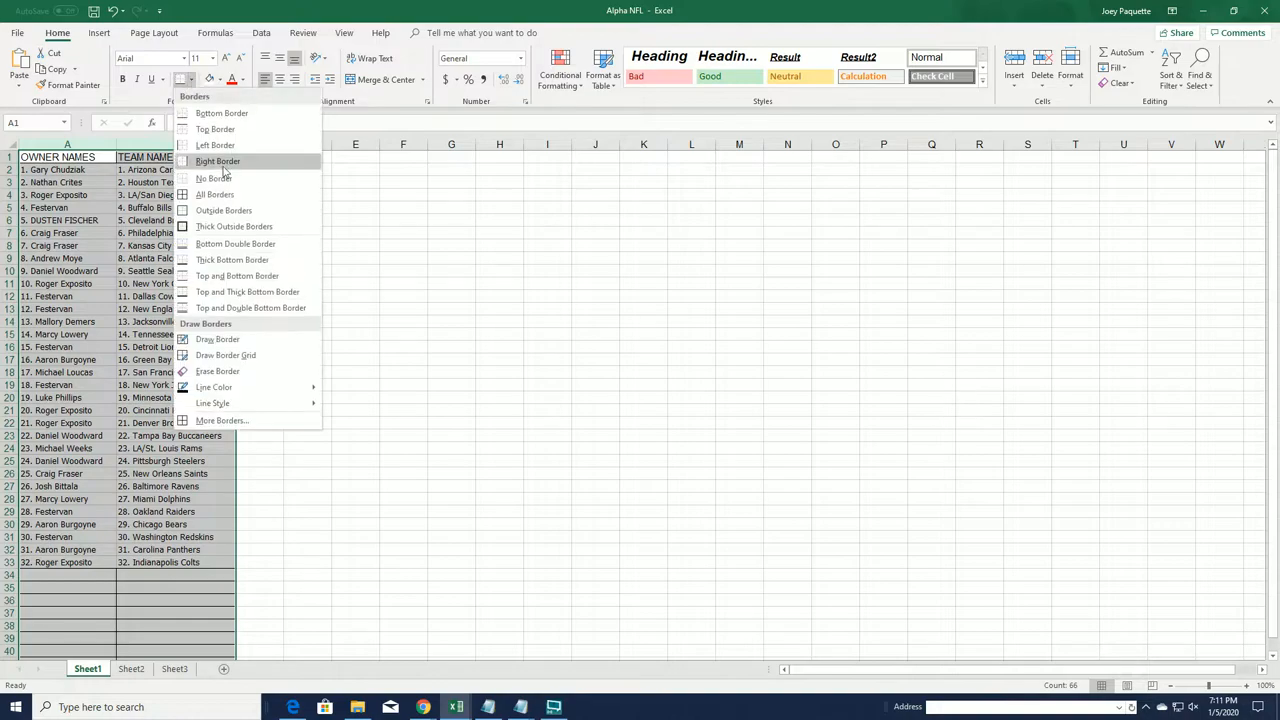